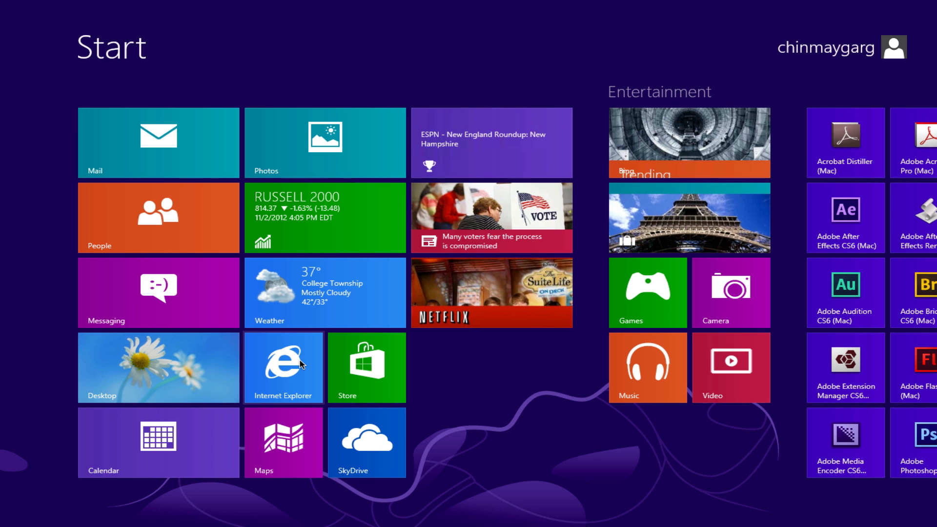
# - Launch the Windows Store and scroll right across the Spotlight and Games home sections
pyautogui.click(366, 367)
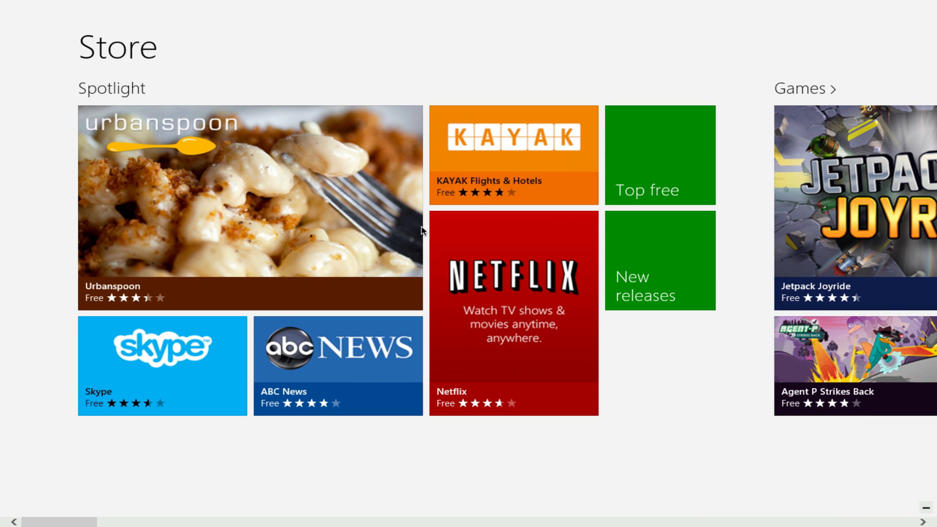
pyautogui.hscroll(3)
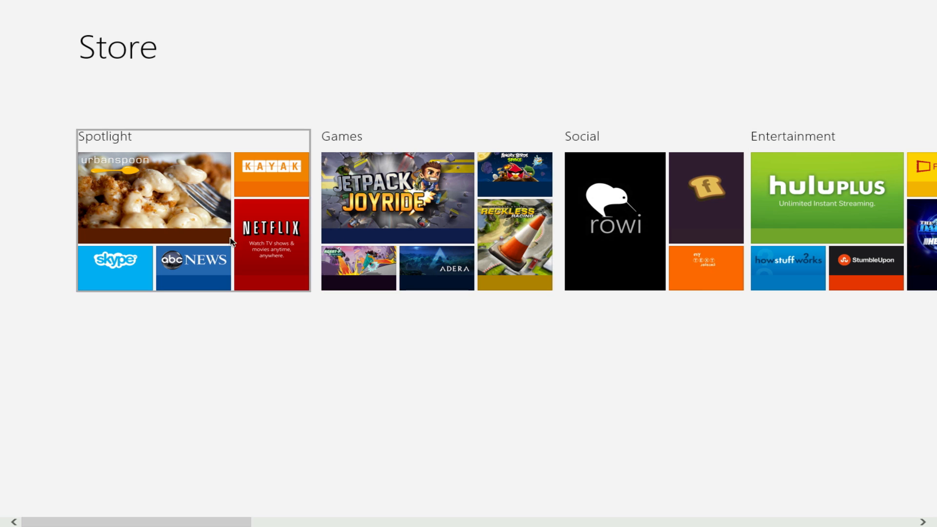
pyautogui.moveTo(190, 262)
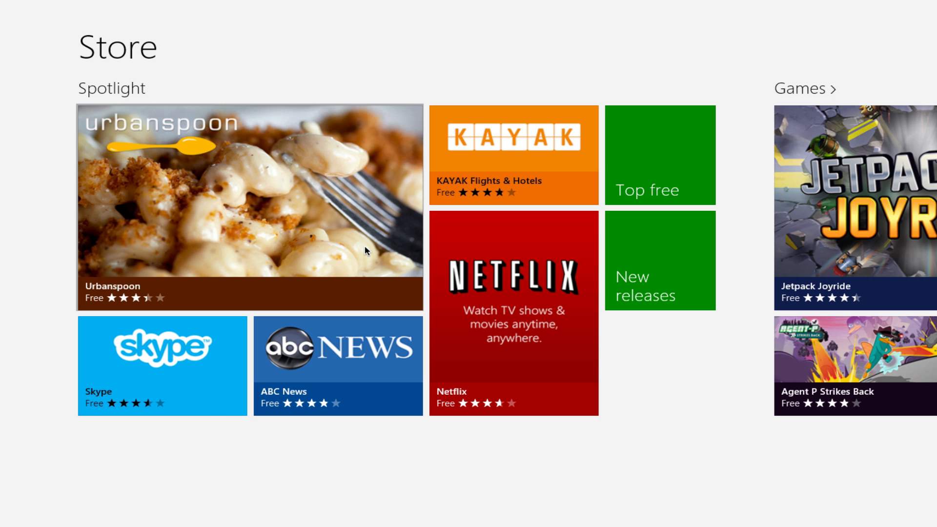
pyautogui.write('Jetpack Joyride')
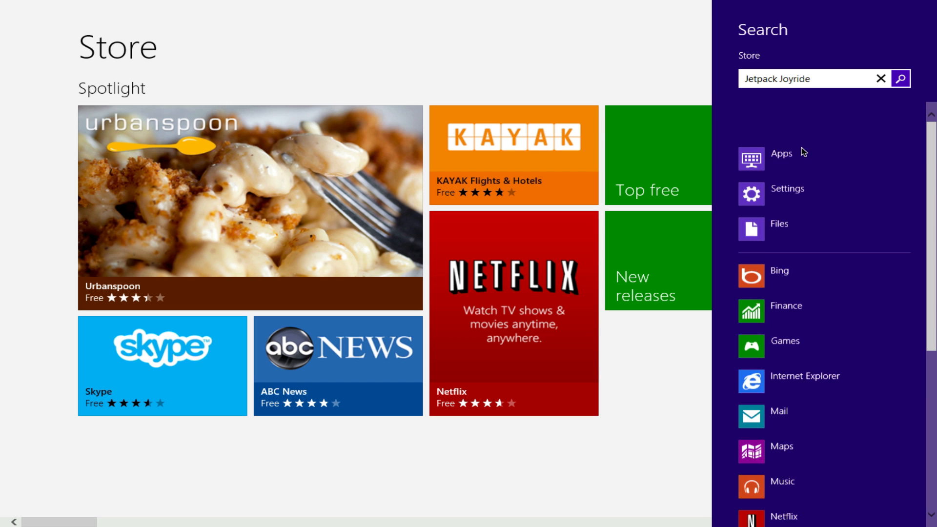
pyautogui.click(901, 78)
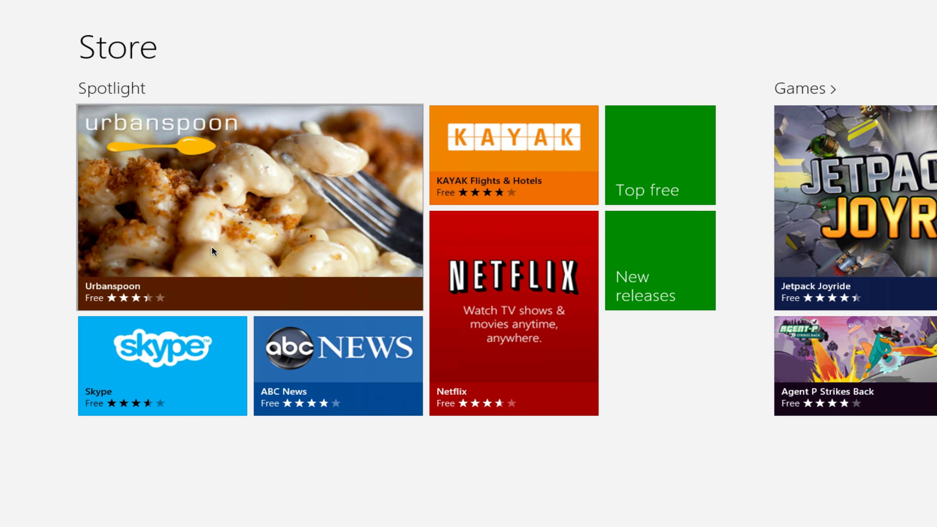
pyautogui.write('Pinball')
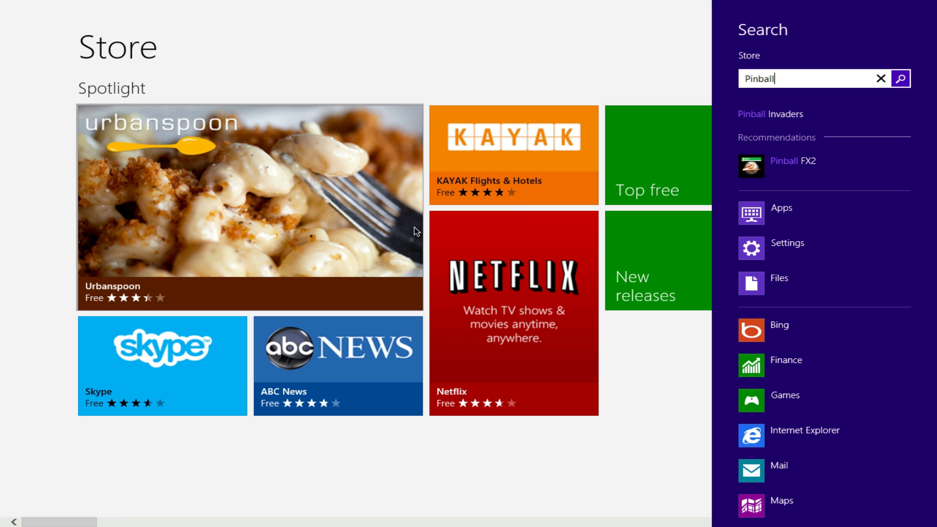
pyautogui.click(793, 166)
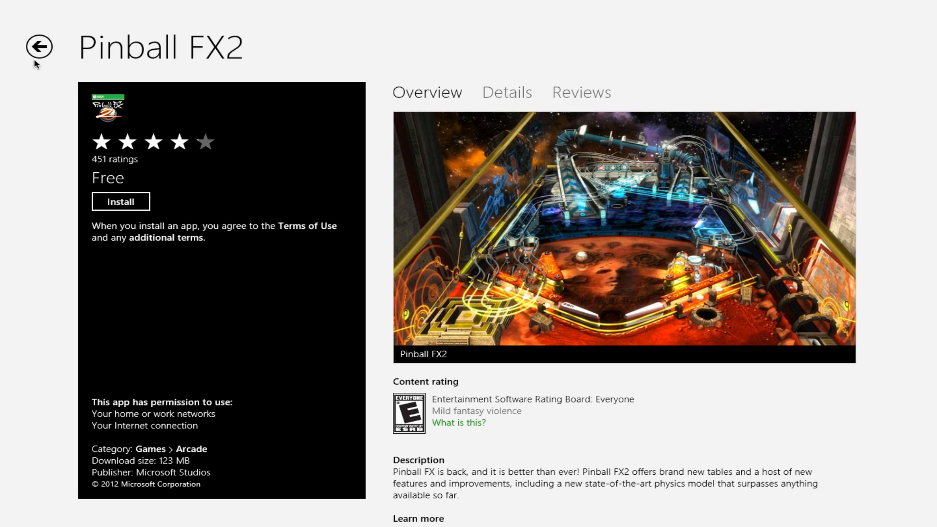
pyautogui.click(42, 47)
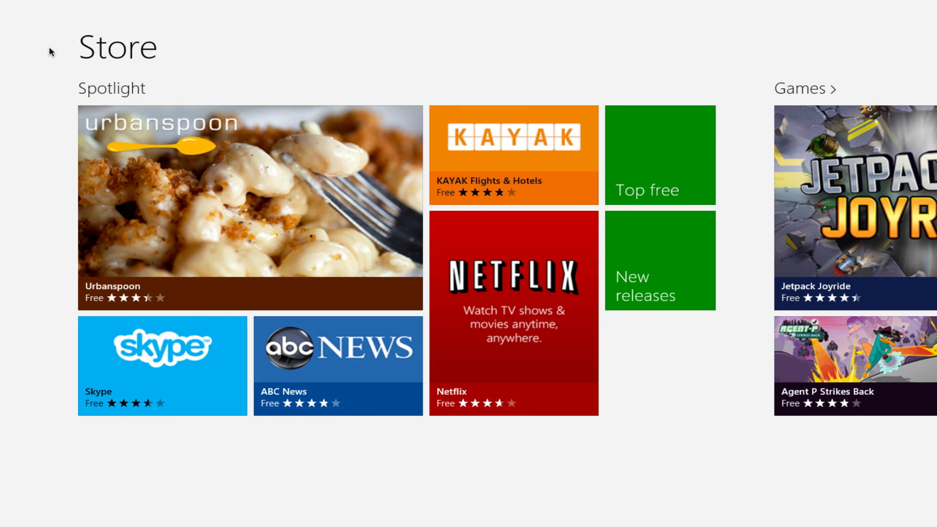